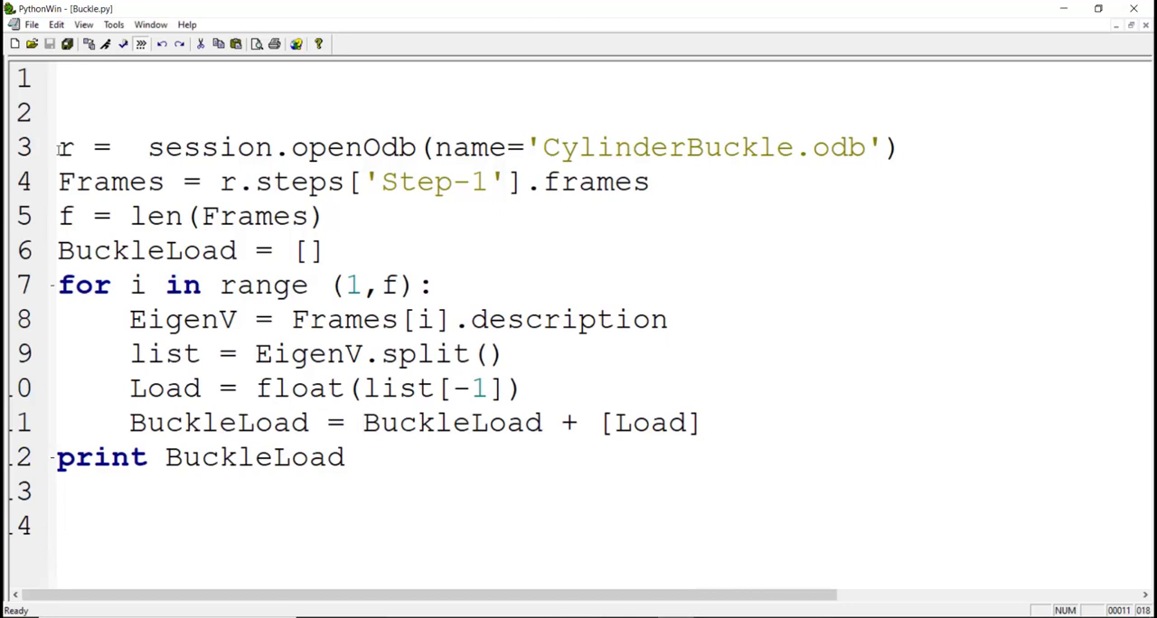
# Step: Walk through the script lines opening CylinderBuckle.odb and looping over Frames with EigenV and index i
pyautogui.moveTo(57, 148); pyautogui.dragTo(792, 148)
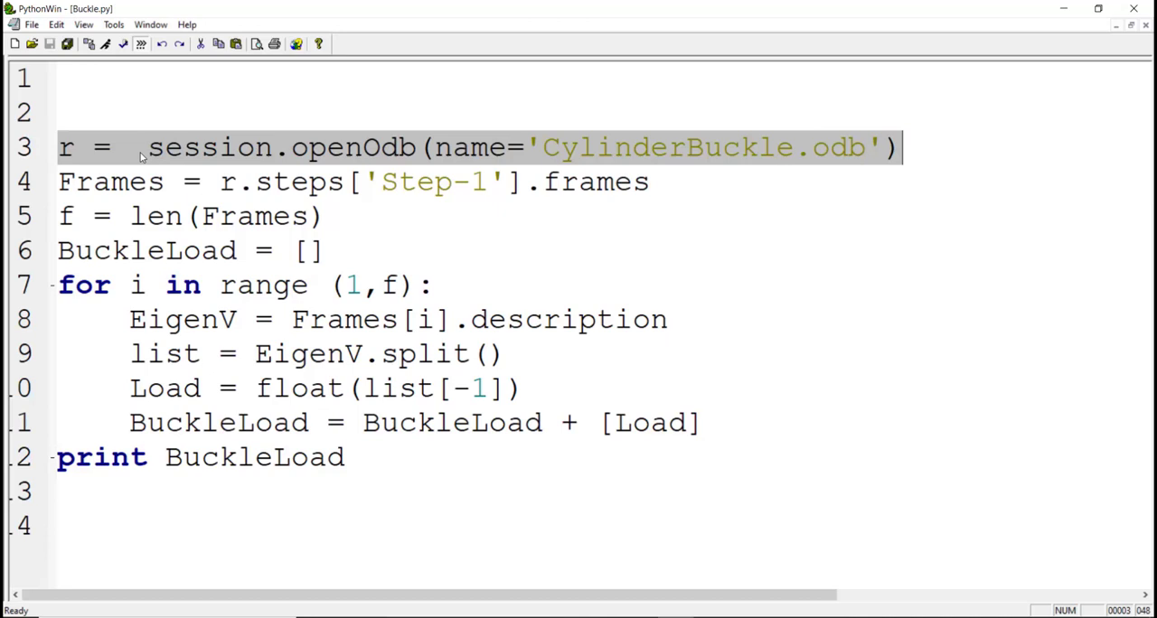
pyautogui.moveTo(148, 181)
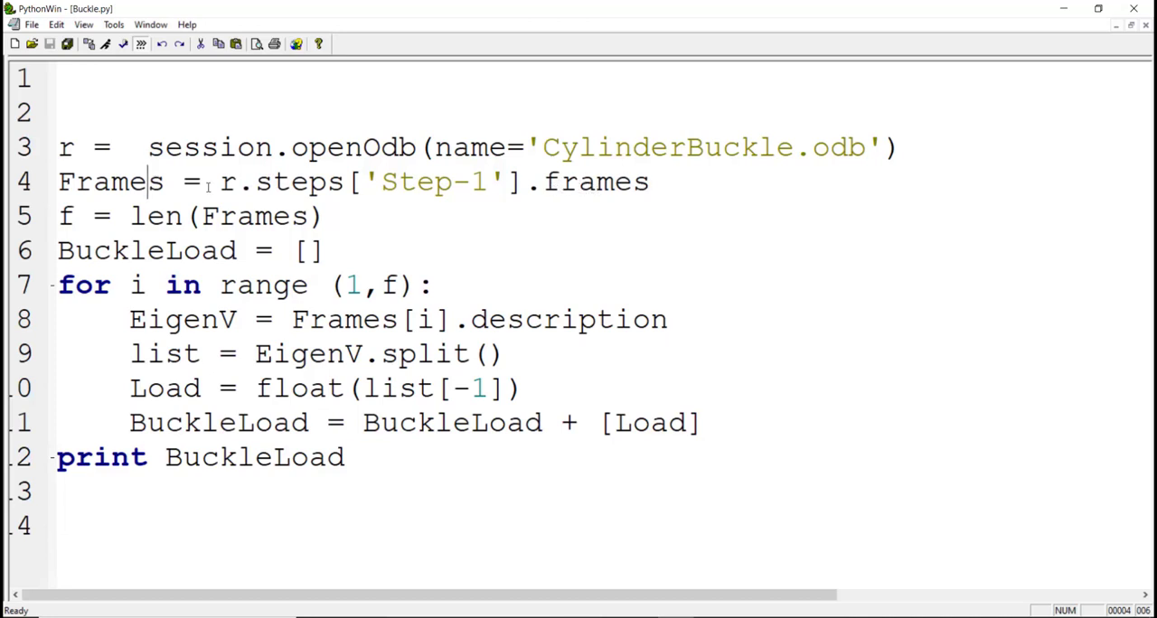
pyautogui.doubleClick(110, 183)
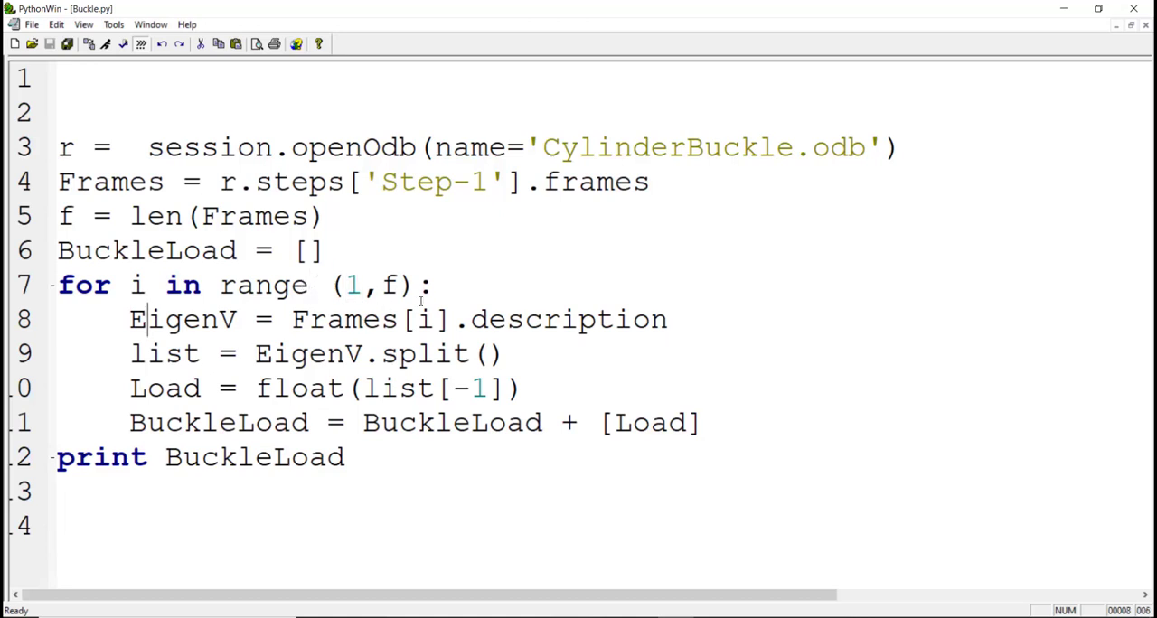
pyautogui.doubleClick(426, 318)
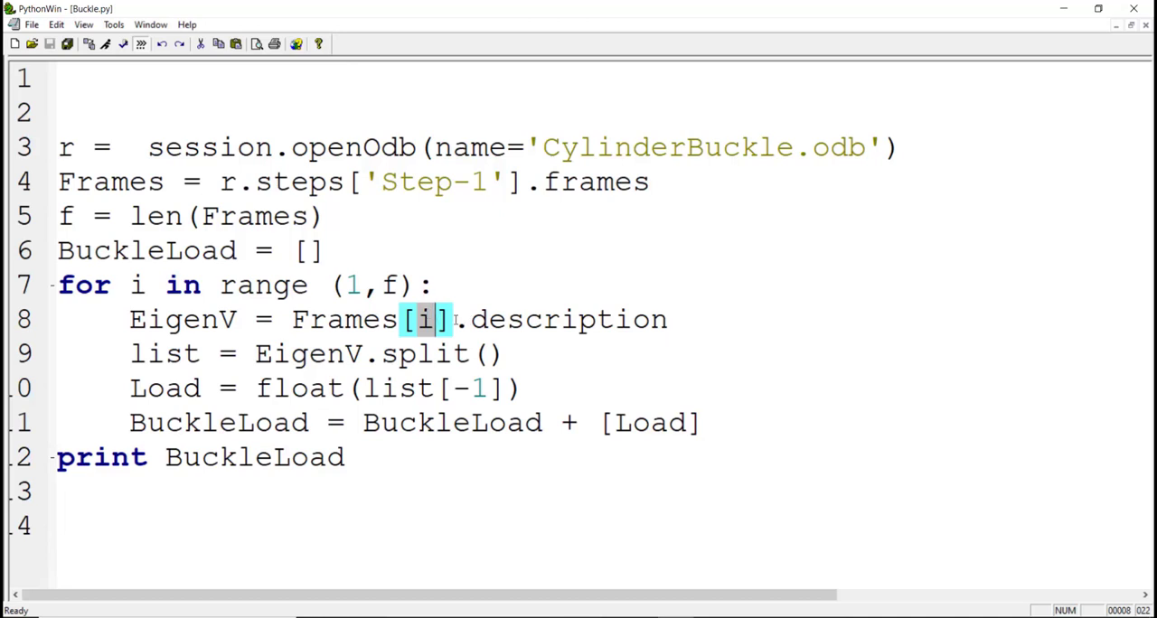
pyautogui.doubleClick(567, 318)
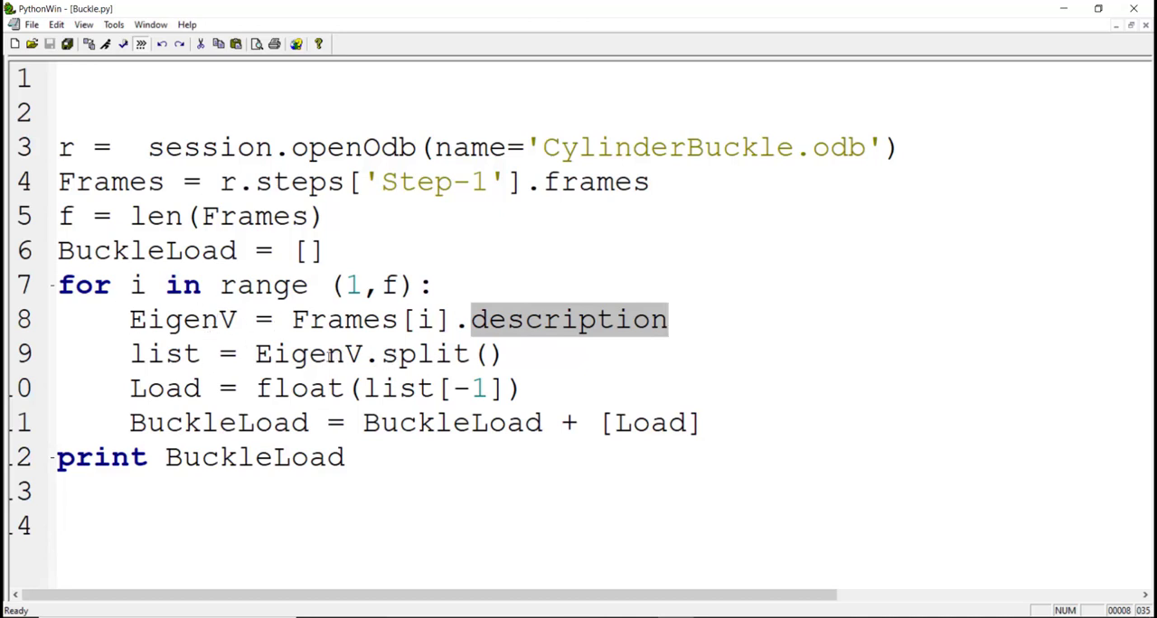
# Step: Highlight the frame description and the Load conversion taking the last split item, then run Buckle.py
pyautogui.doubleClick(164, 353)
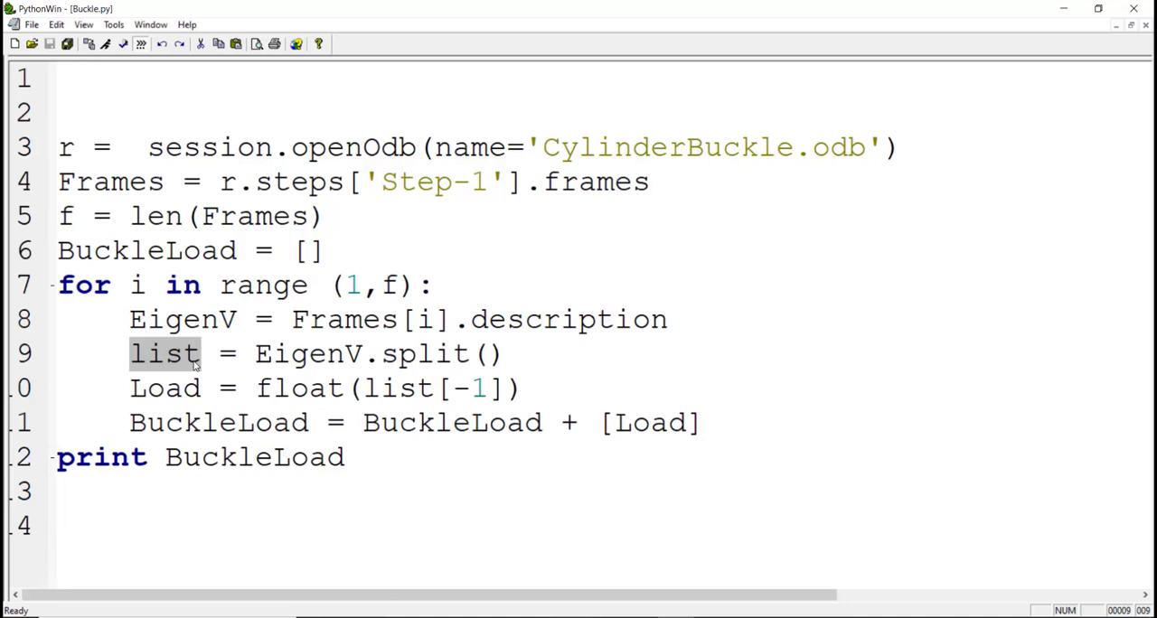
pyautogui.click(360, 389)
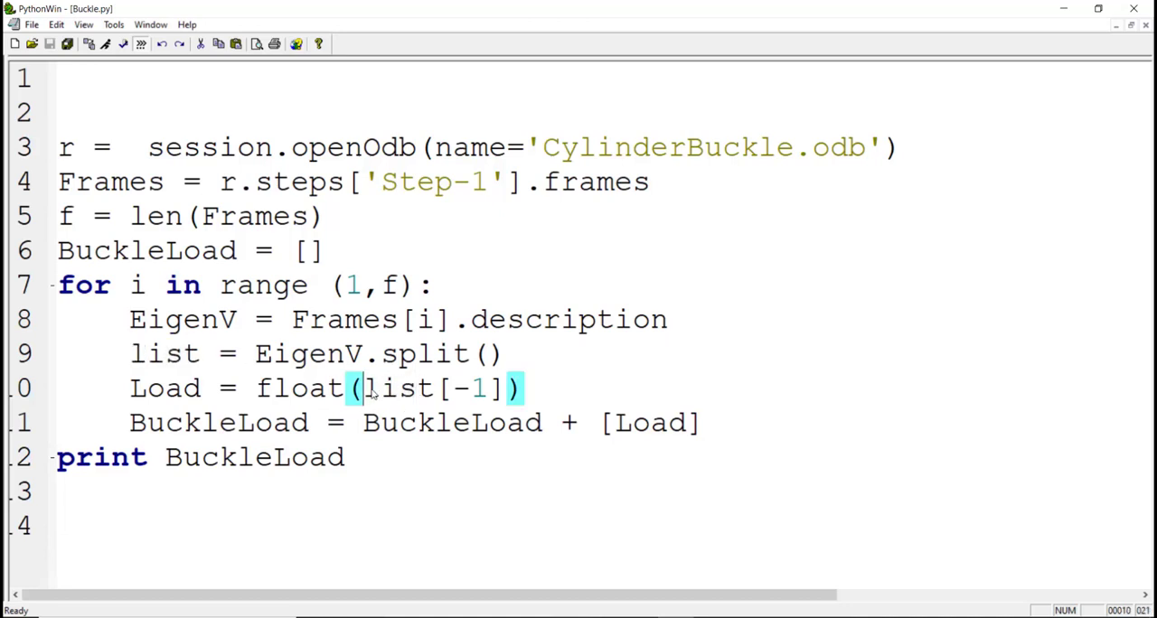
pyautogui.moveTo(362, 388); pyautogui.dragTo(502, 388)
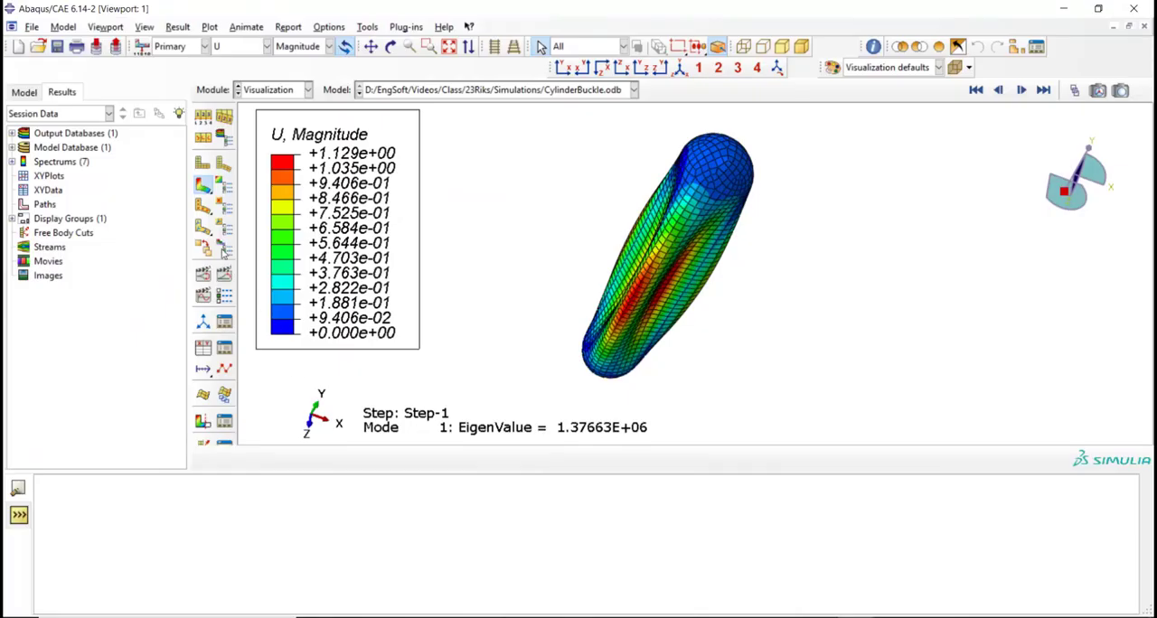
pyautogui.click(33, 25)
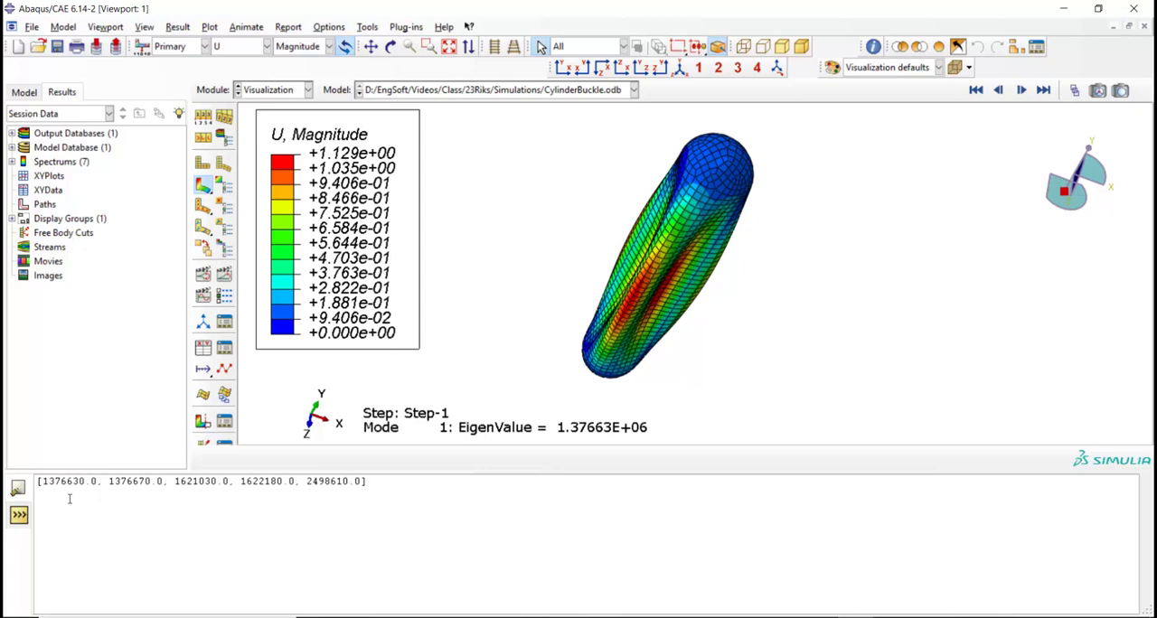
pyautogui.moveTo(546, 409)
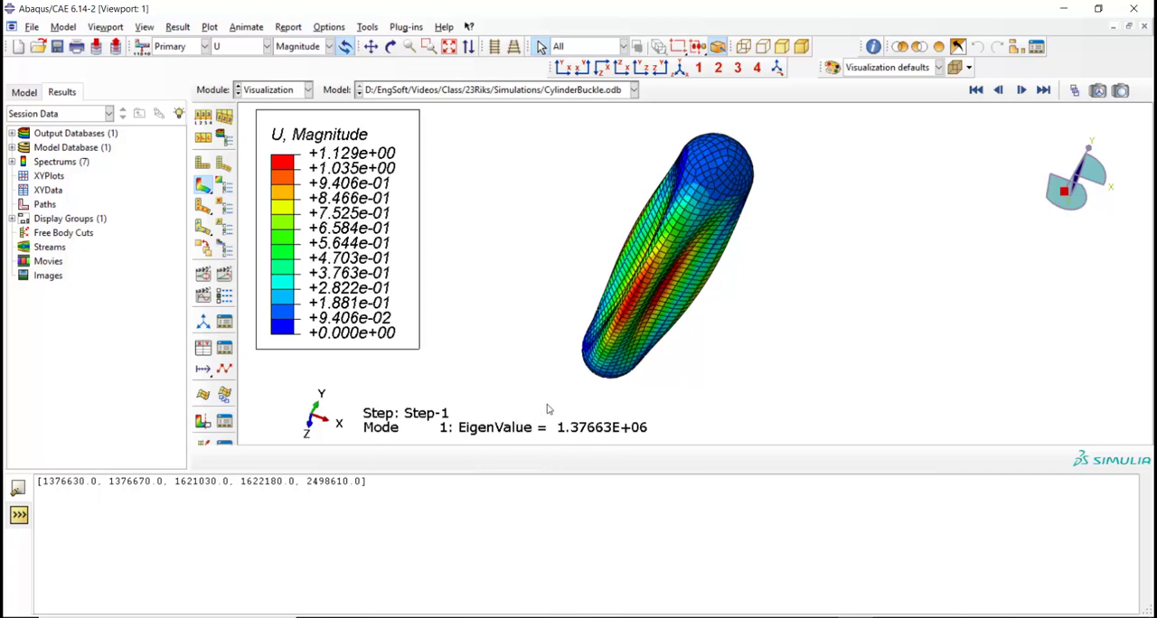